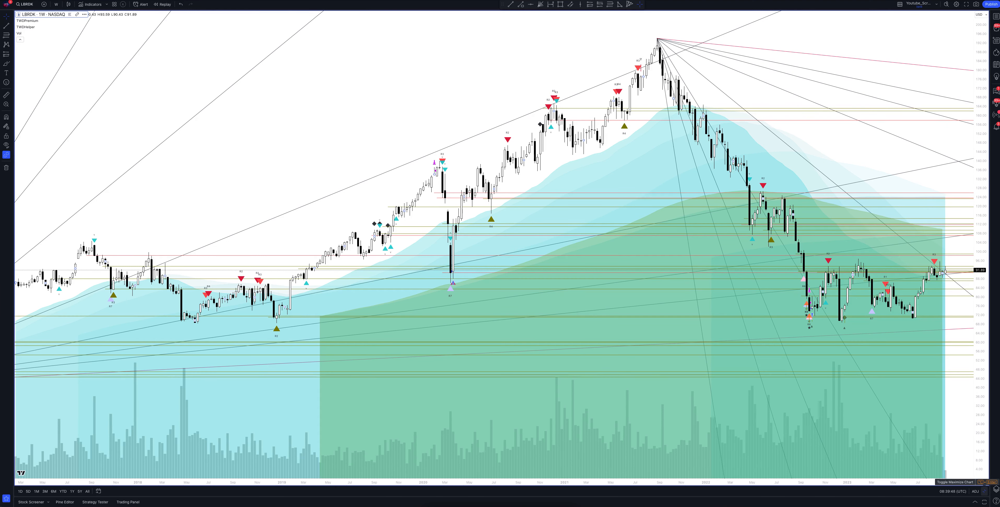
Switch the LBRDK chart from weekly to daily bars with the stock screener shown below.
click(56, 4)
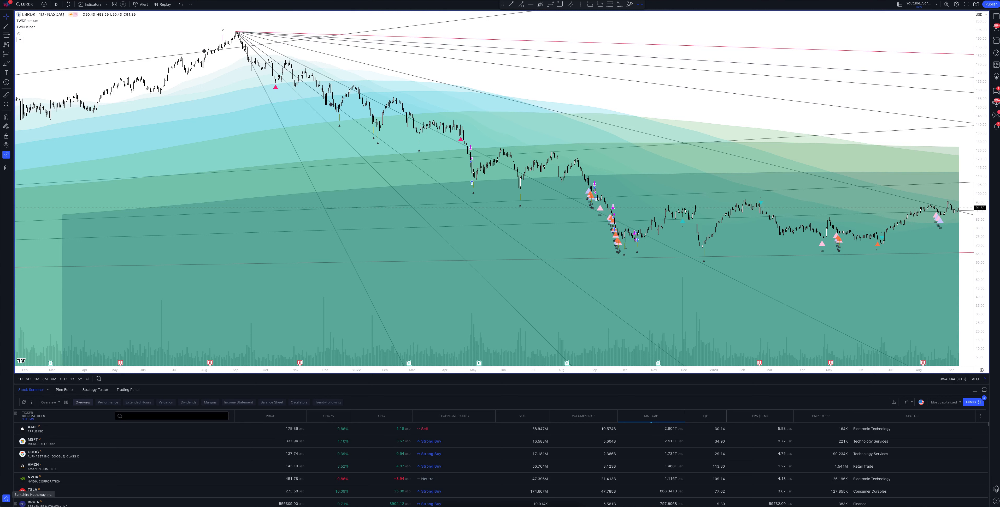
click(95, 390)
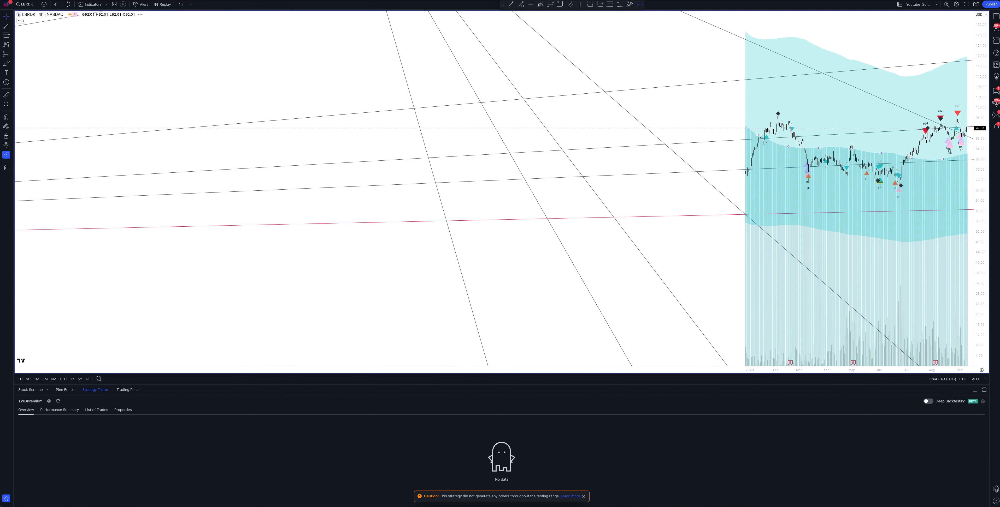
mouse_move(984, 379)
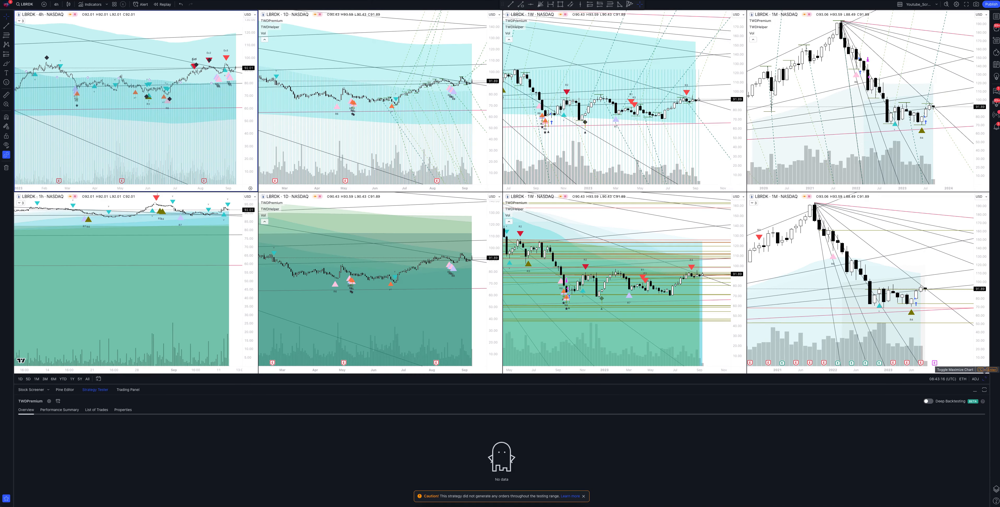
Maximize the 1-hour LBRDK pane so it fills the layout, showing its eight-trade tester results.
click(983, 379)
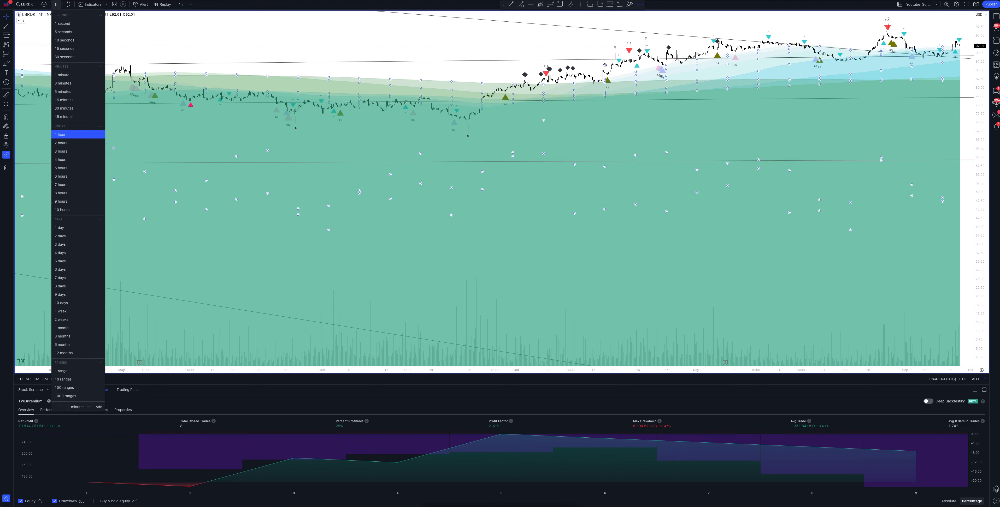
click(56, 5)
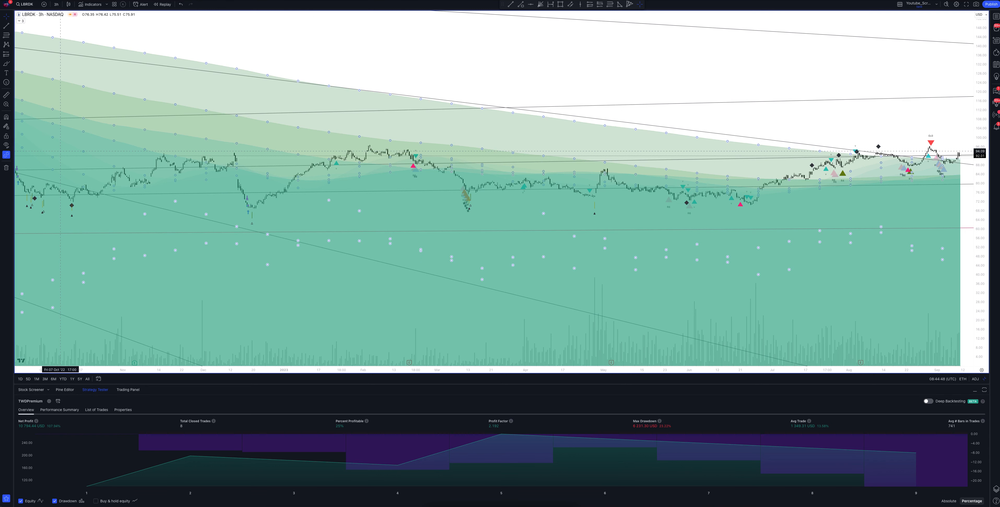
Move the LBRDK chart to 5-hour bars so the TWDPremium tester recalculates (eight closed trades).
click(56, 4)
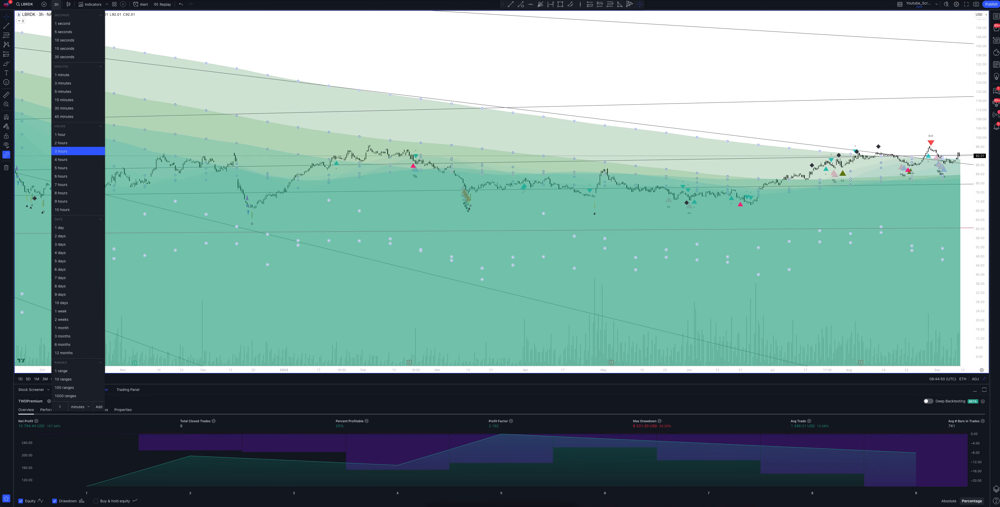
click(56, 4)
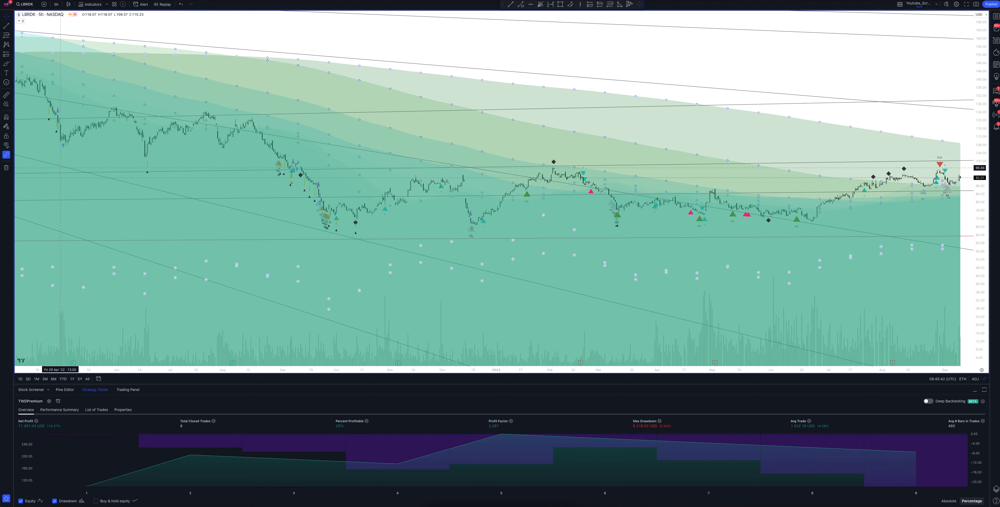
Move the LBRDK chart to 6-hour bars, refreshing the tester to seven closed trades.
click(56, 5)
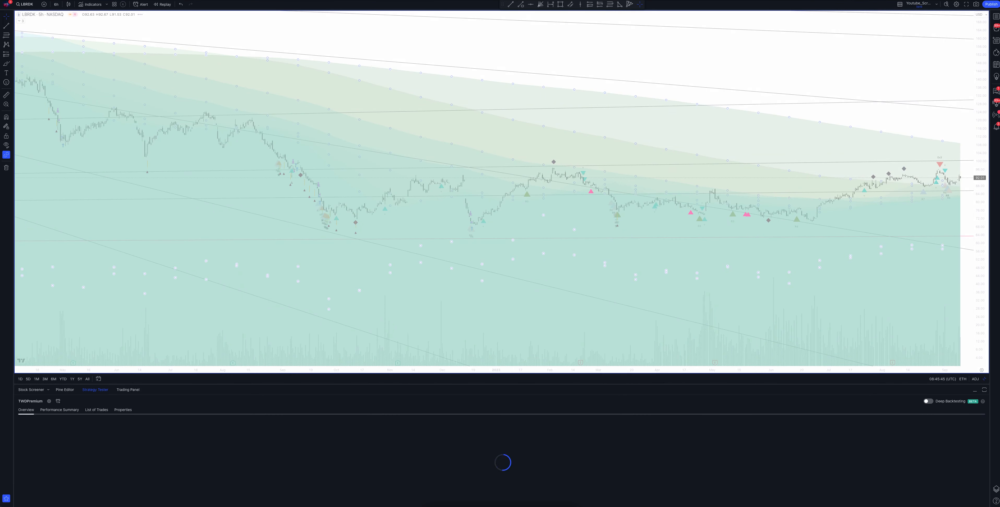
click(56, 4)
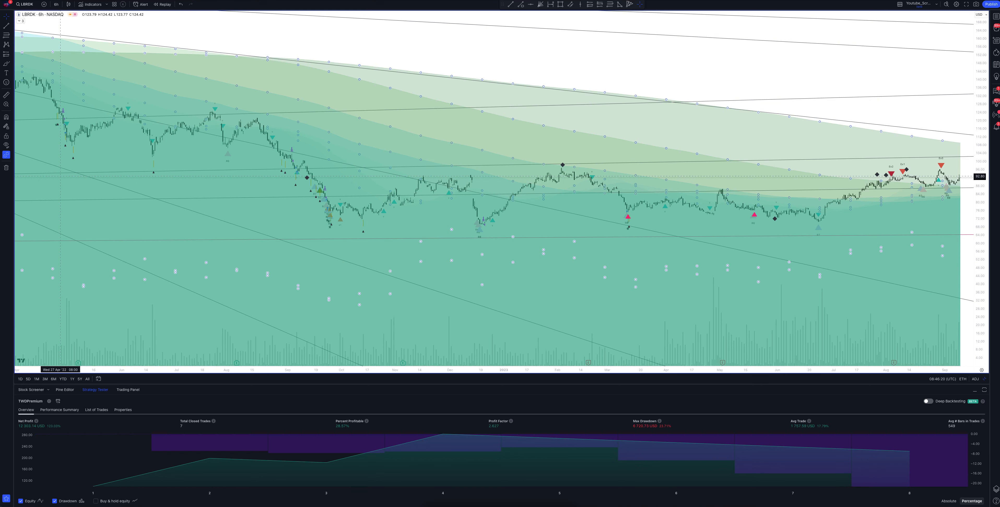
Move the LBRDK chart to 8-hour bars, review the seven-trade results, then pick the next interval.
click(56, 4)
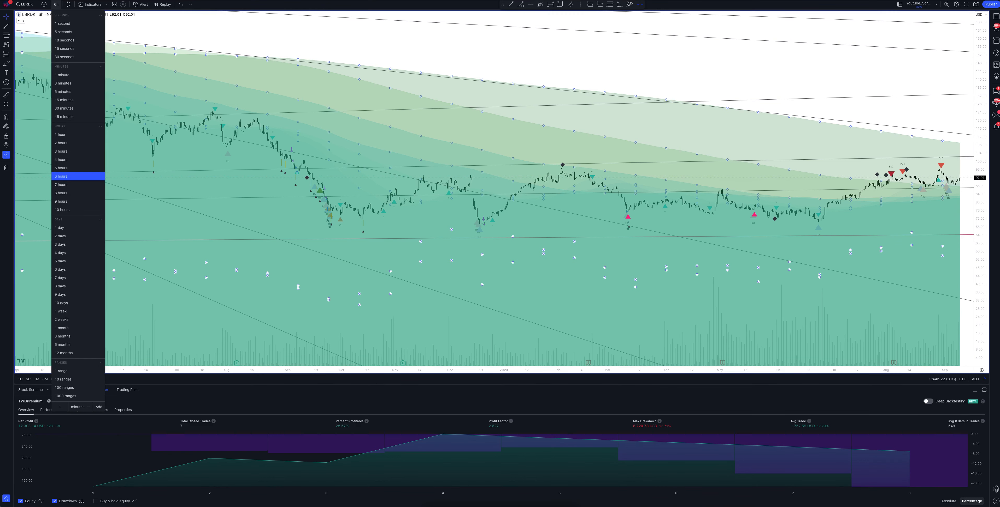
click(61, 184)
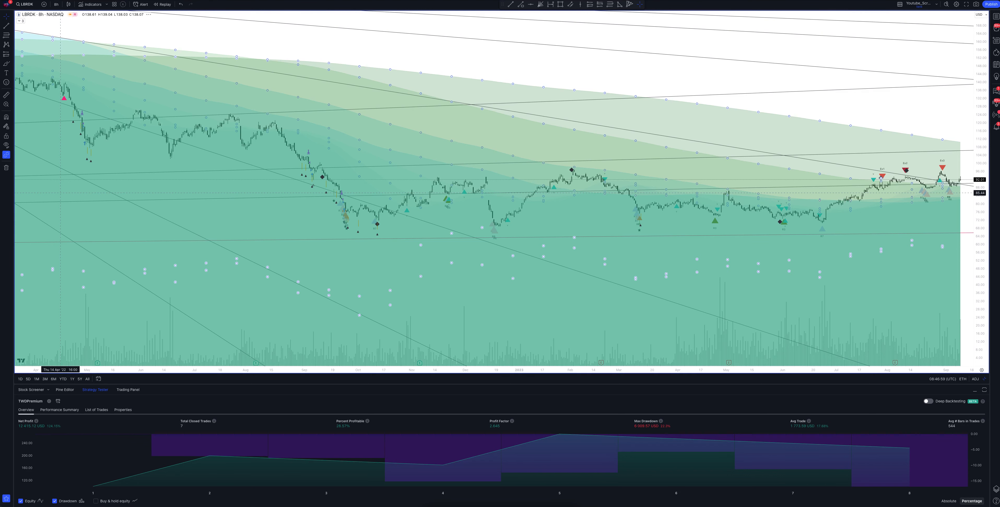
click(56, 5)
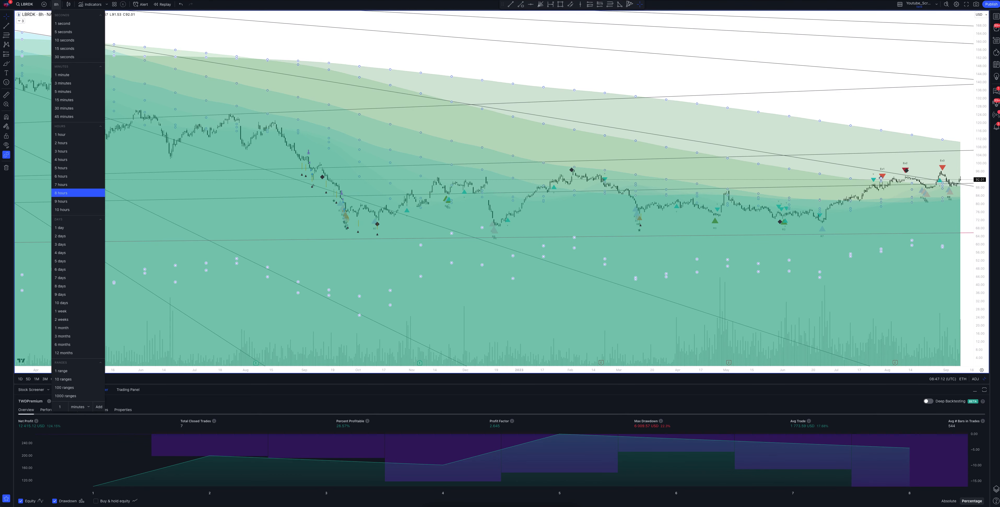
click(60, 135)
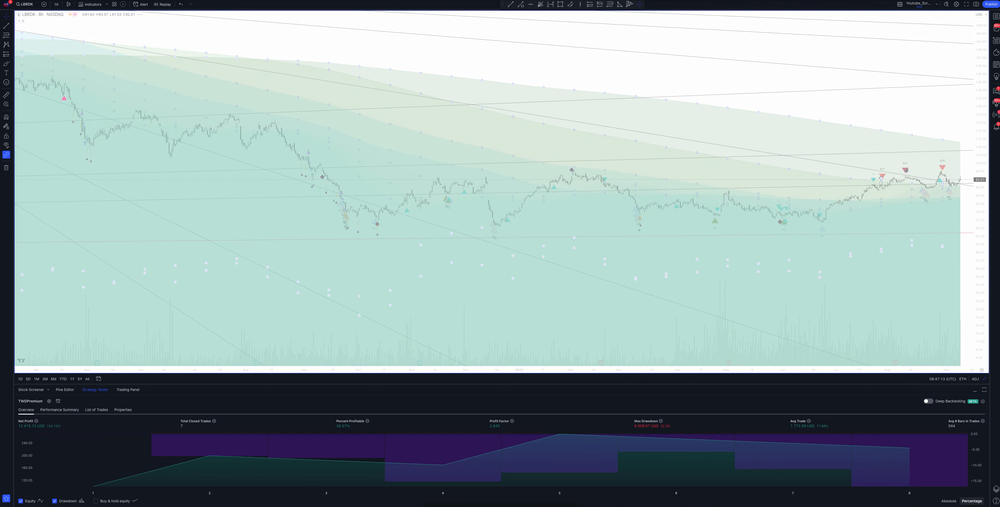